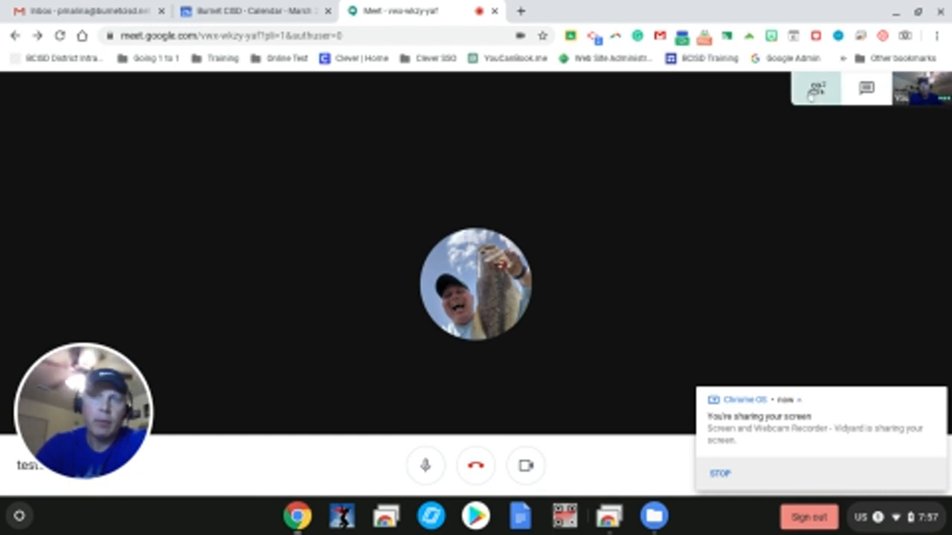
Step: Open the People panel and choose Remove on the other participant's row
left_click(815, 89)
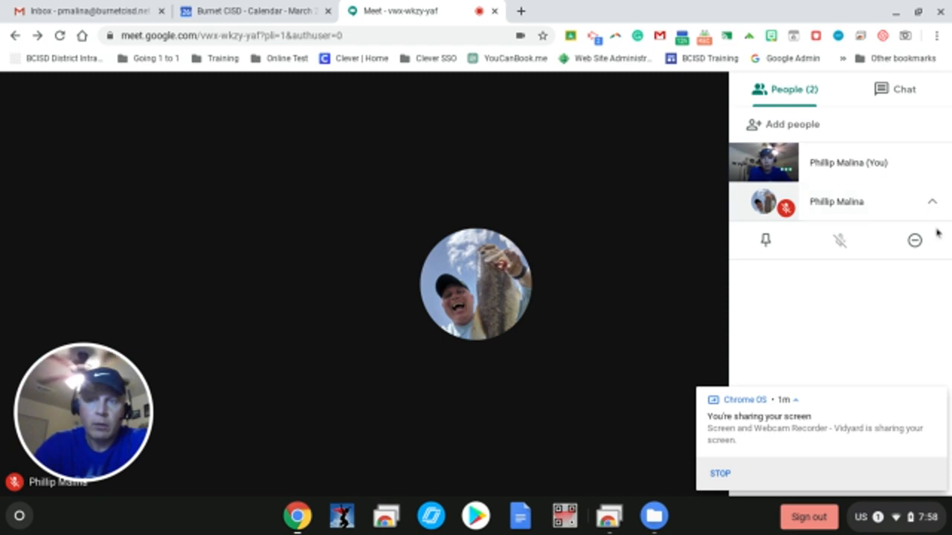
mouse_move(915, 240)
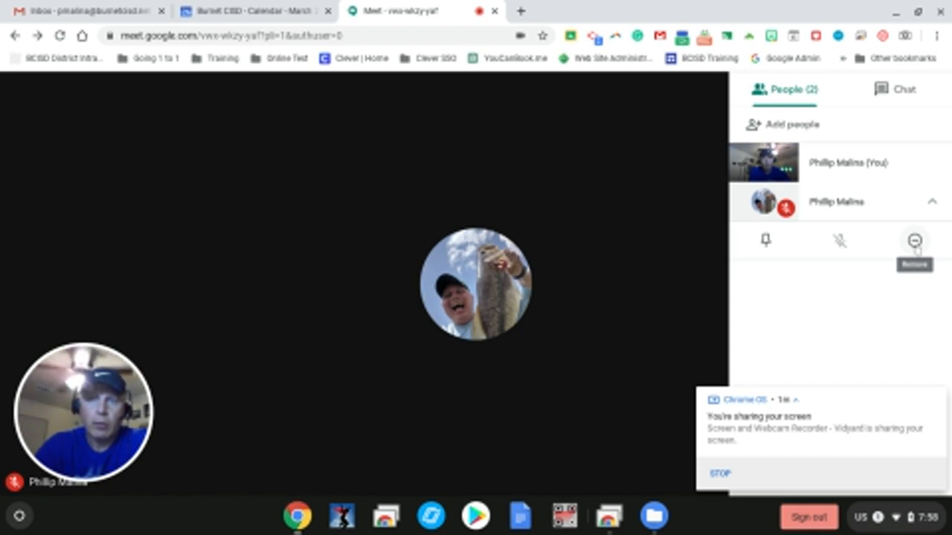
left_click(914, 240)
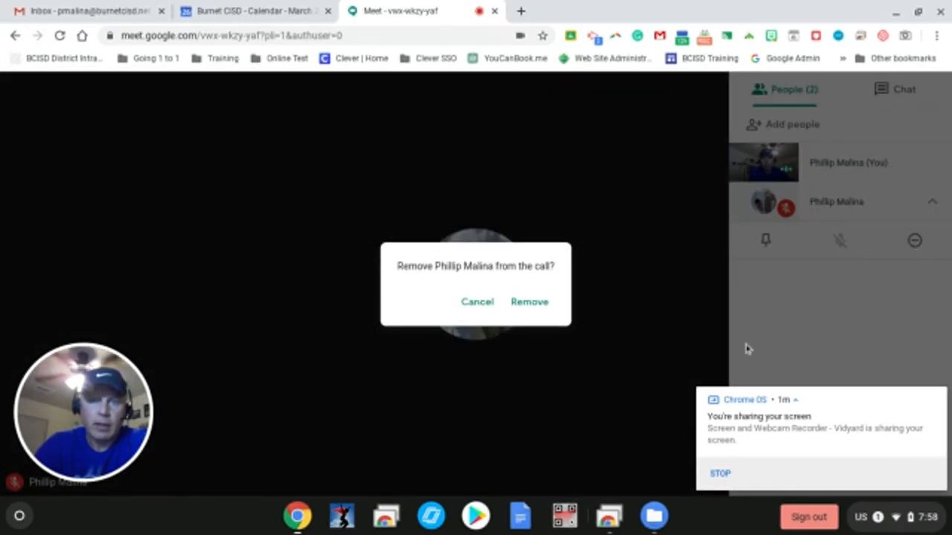